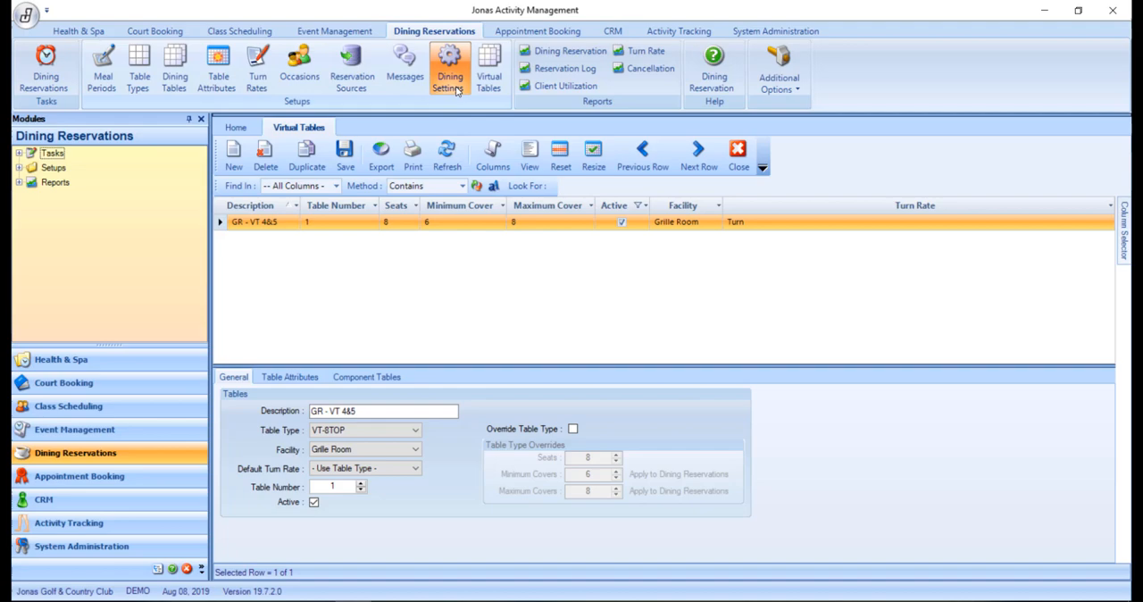
Review Table Attributes and Component Tables showing GR - 4 and GR - 5 eligible, then save the virtual table
left_click(450, 68)
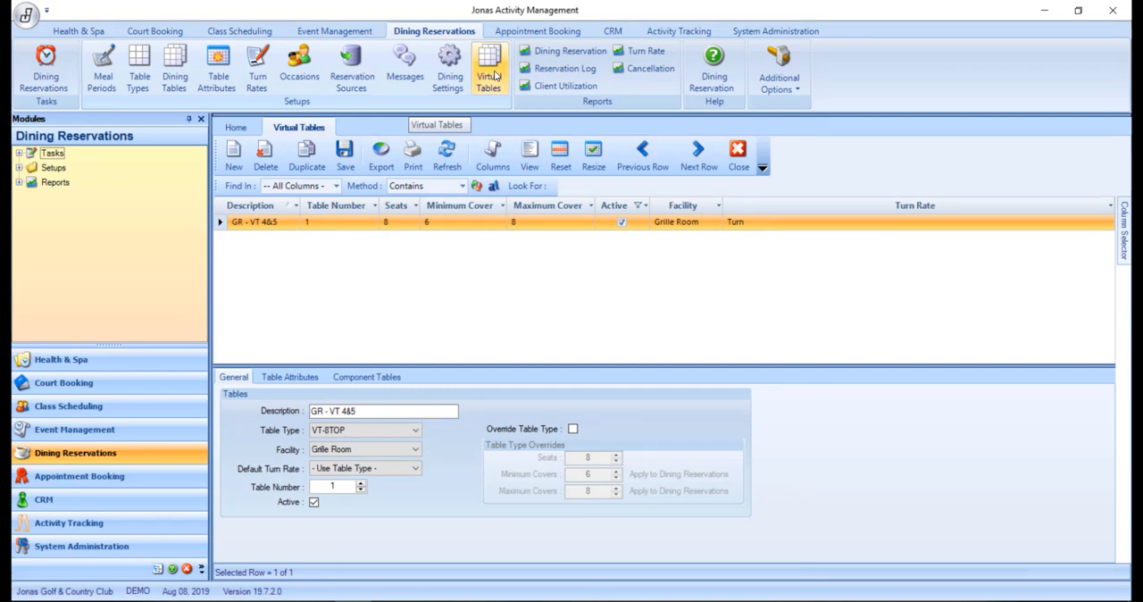
mouse_move(232, 152)
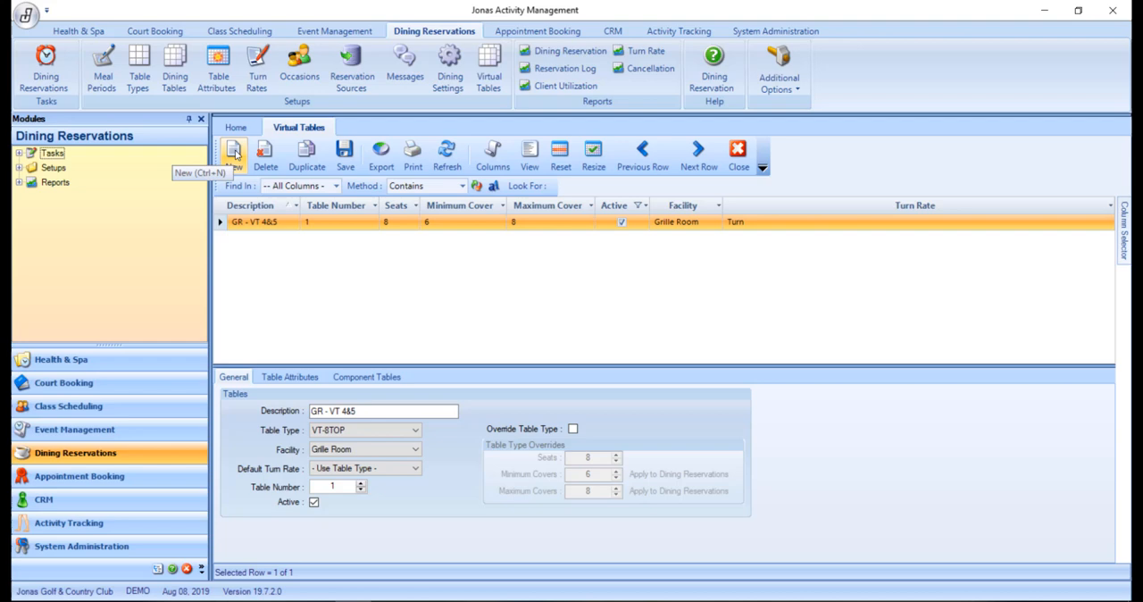
mouse_move(286, 225)
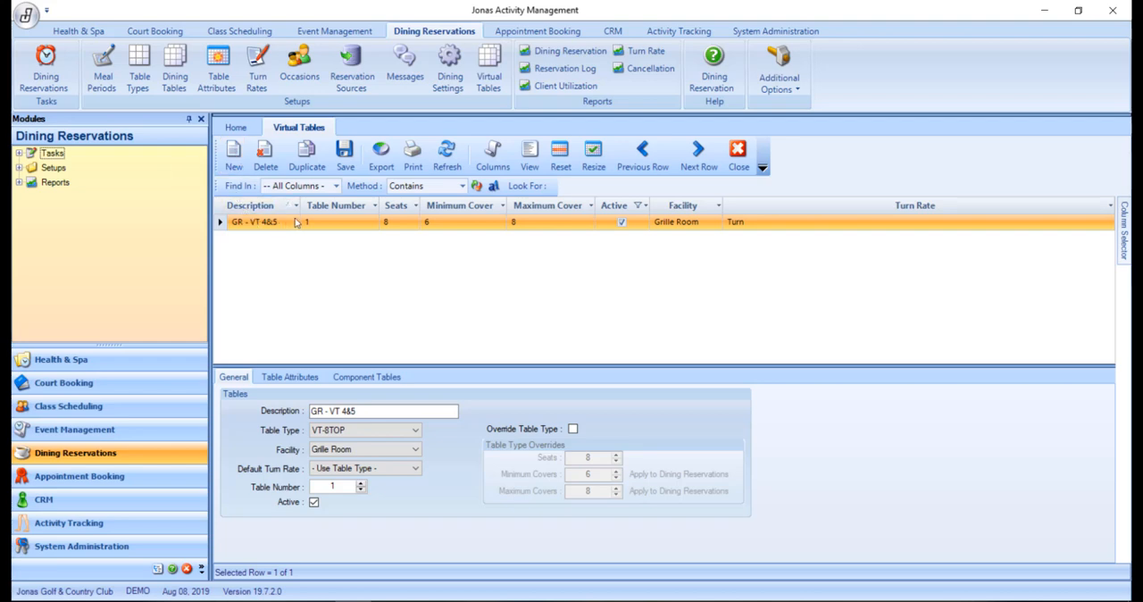
mouse_move(468, 418)
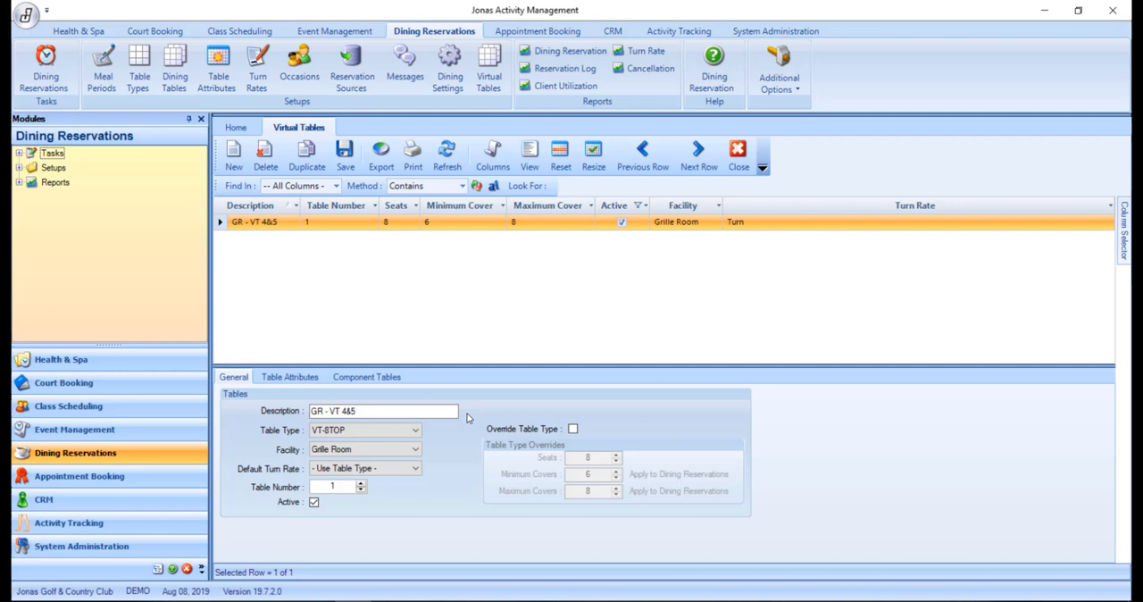
mouse_move(429, 432)
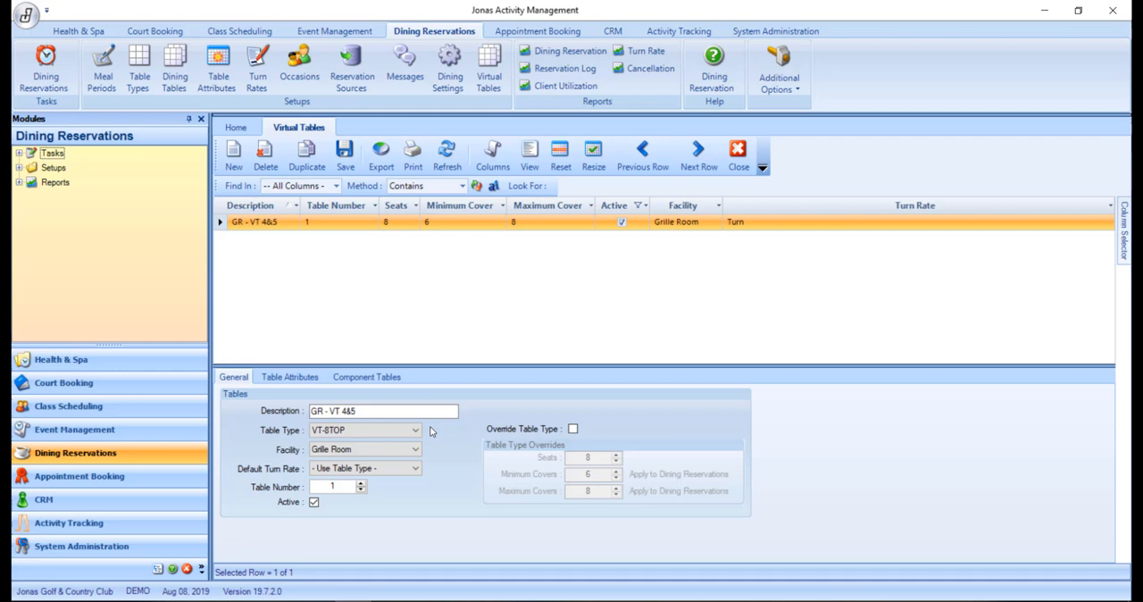
mouse_move(429, 450)
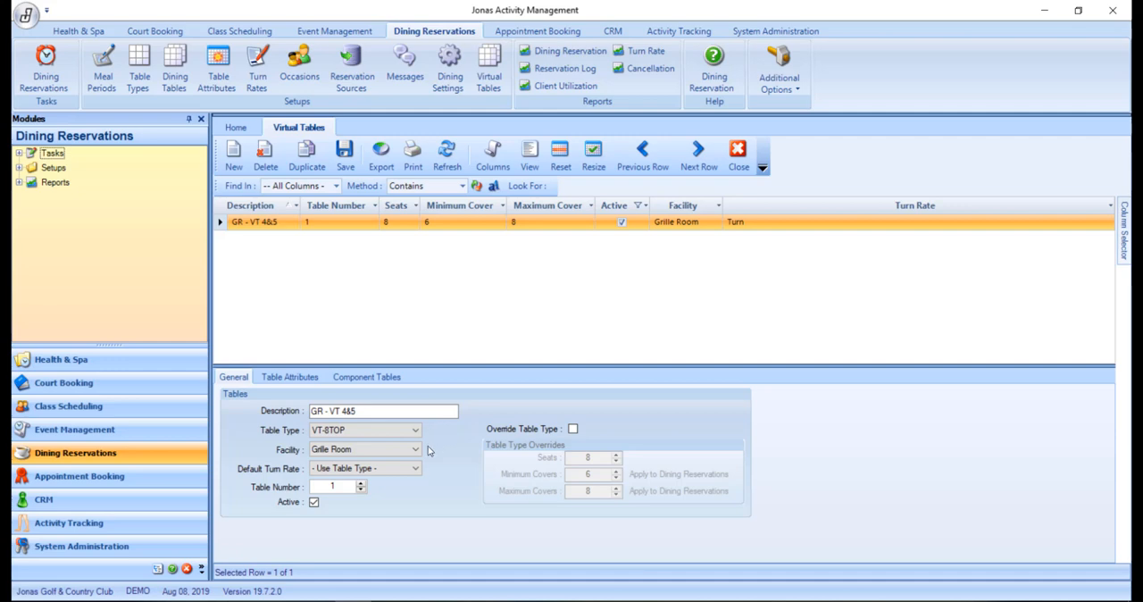
mouse_move(432, 472)
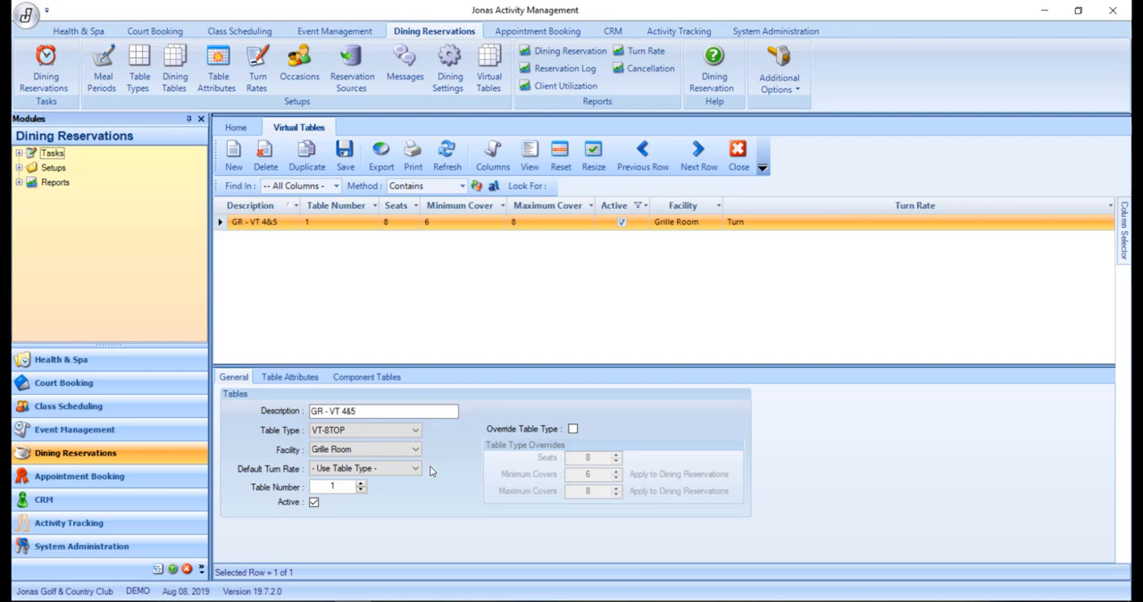
mouse_move(382, 486)
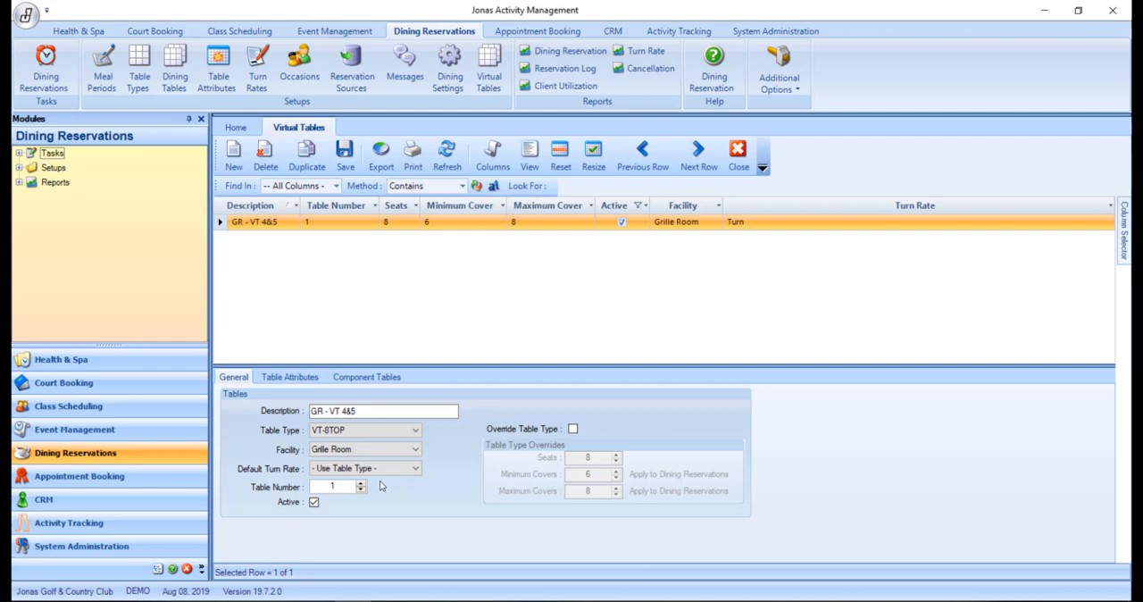
mouse_move(397, 508)
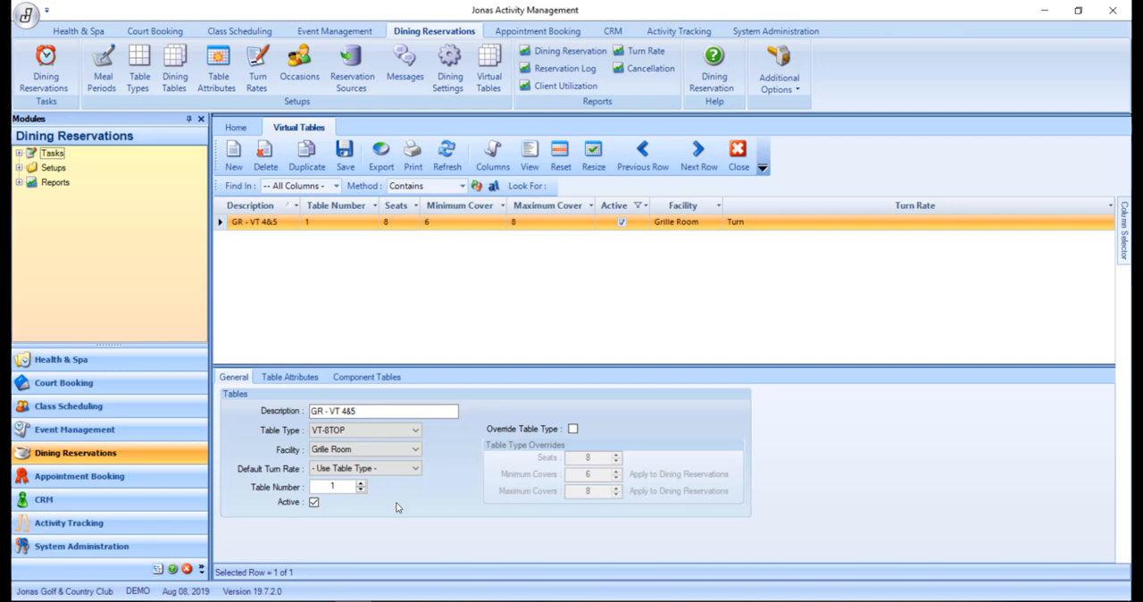
mouse_move(335, 507)
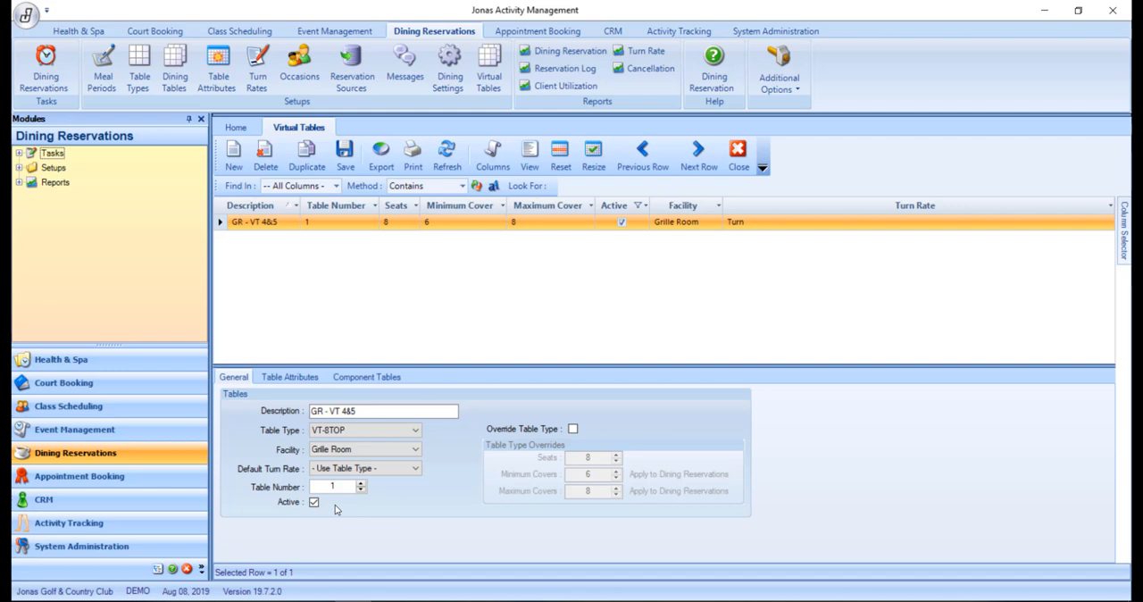
mouse_move(593, 432)
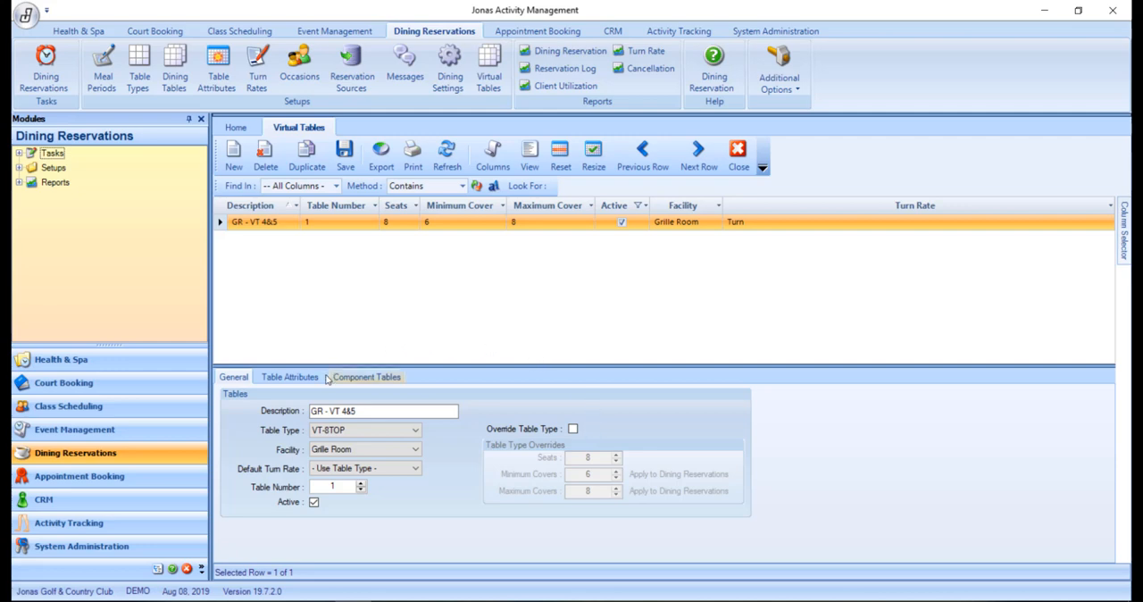
left_click(289, 375)
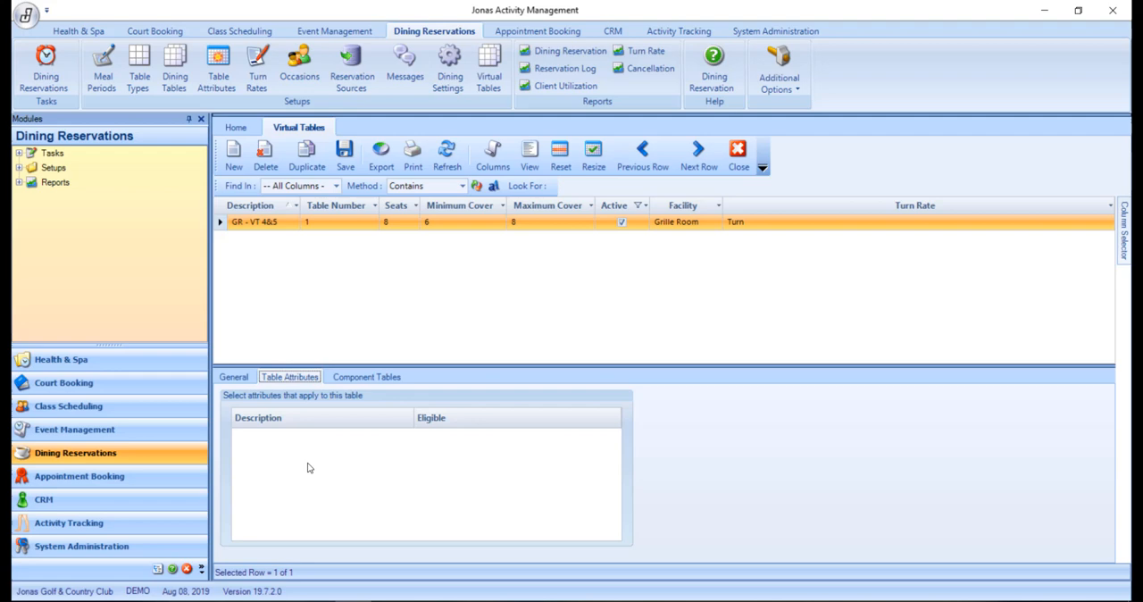
mouse_move(385, 389)
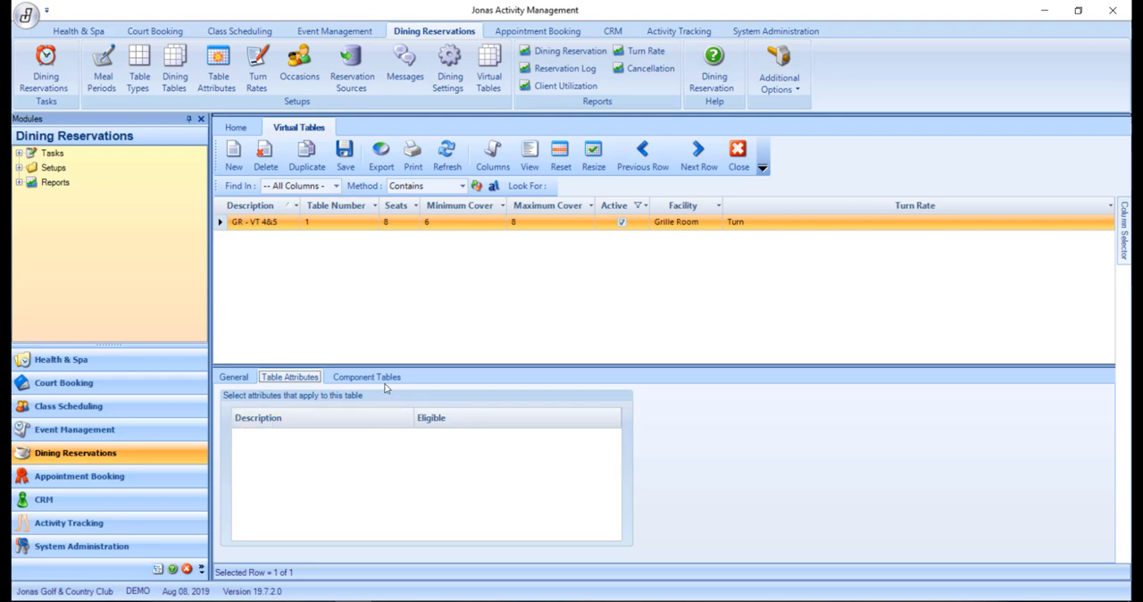
left_click(366, 375)
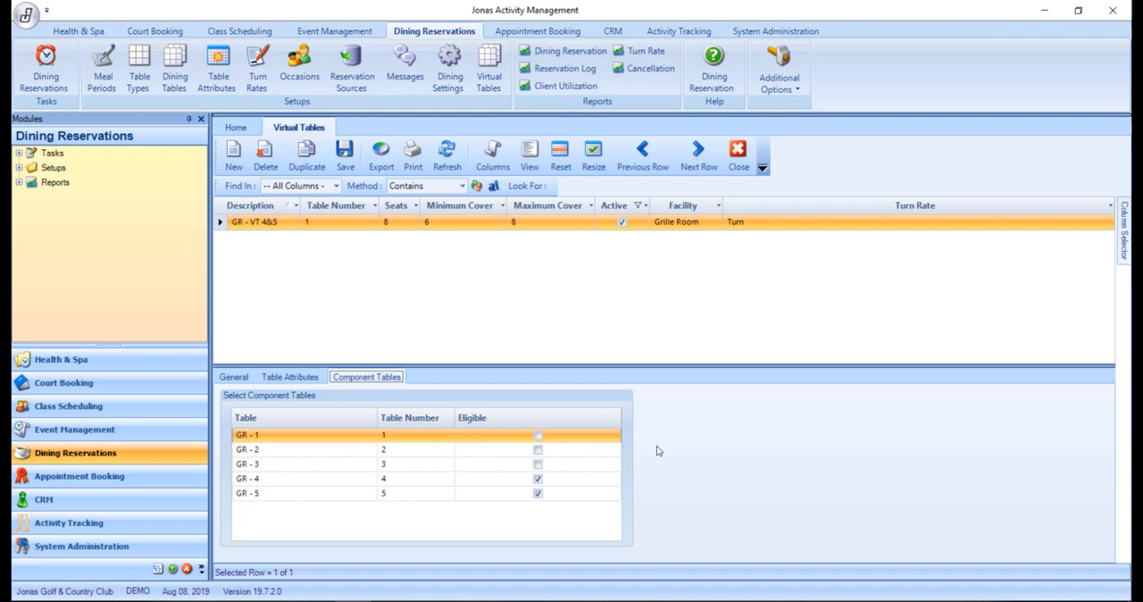
mouse_move(414, 304)
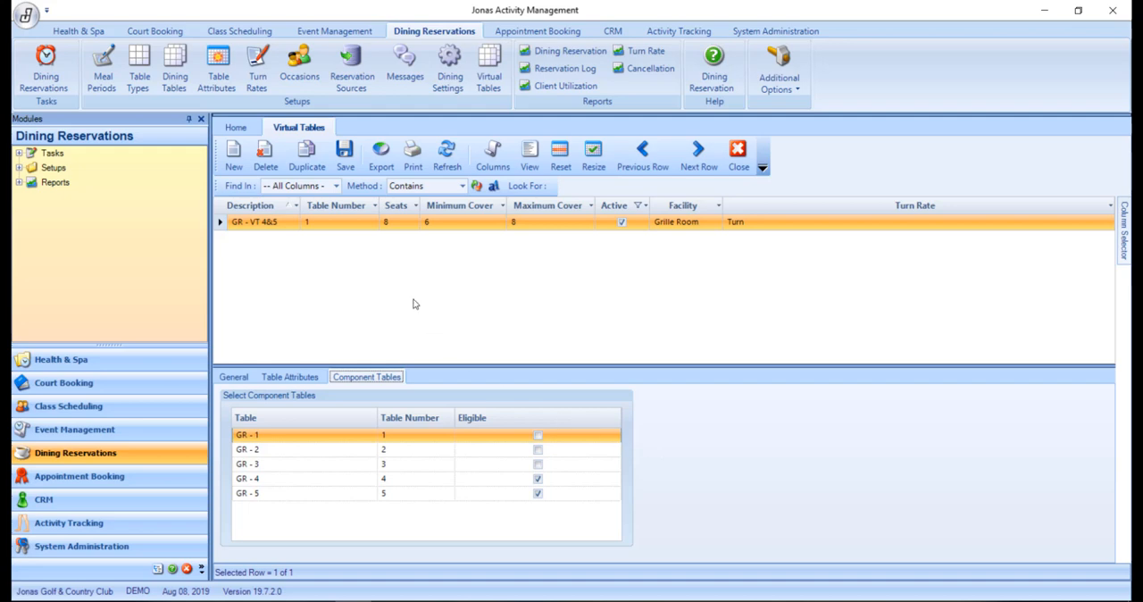
mouse_move(345, 152)
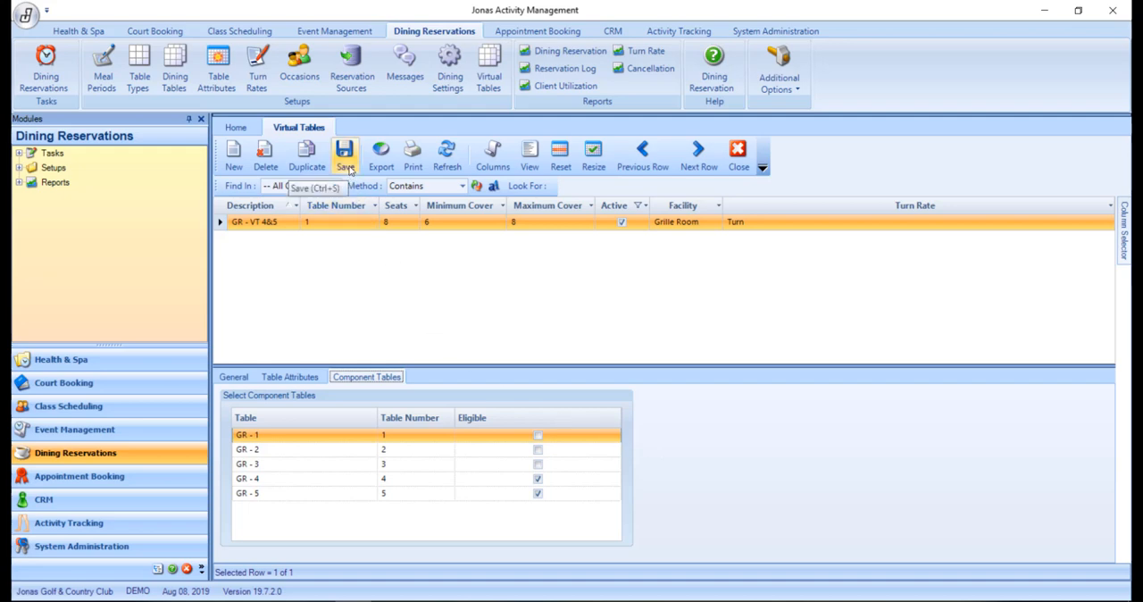
left_click(345, 152)
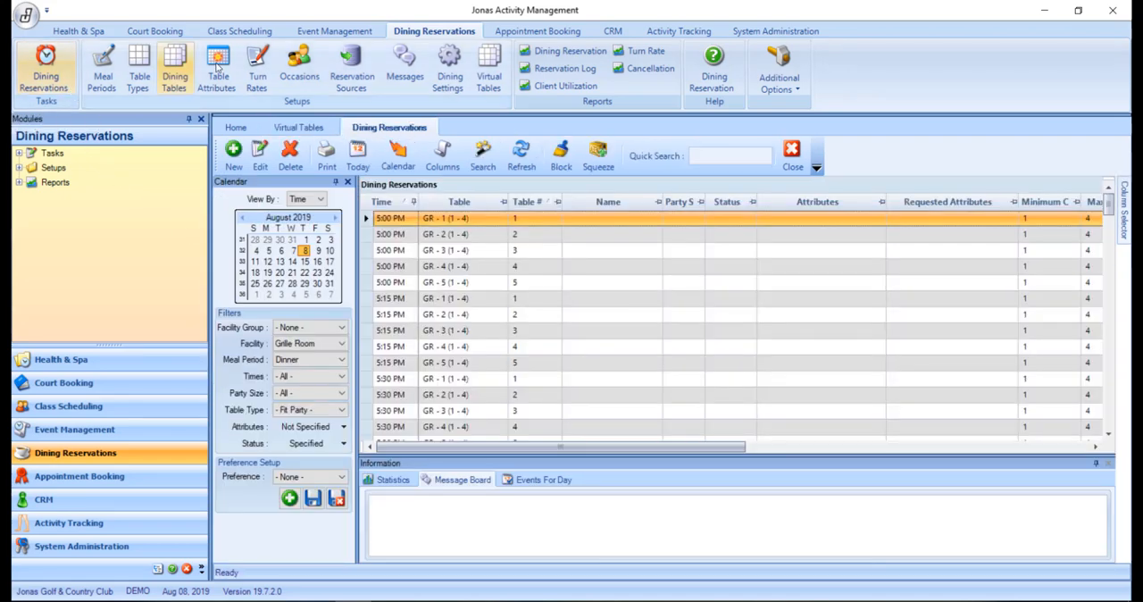
mouse_move(346, 205)
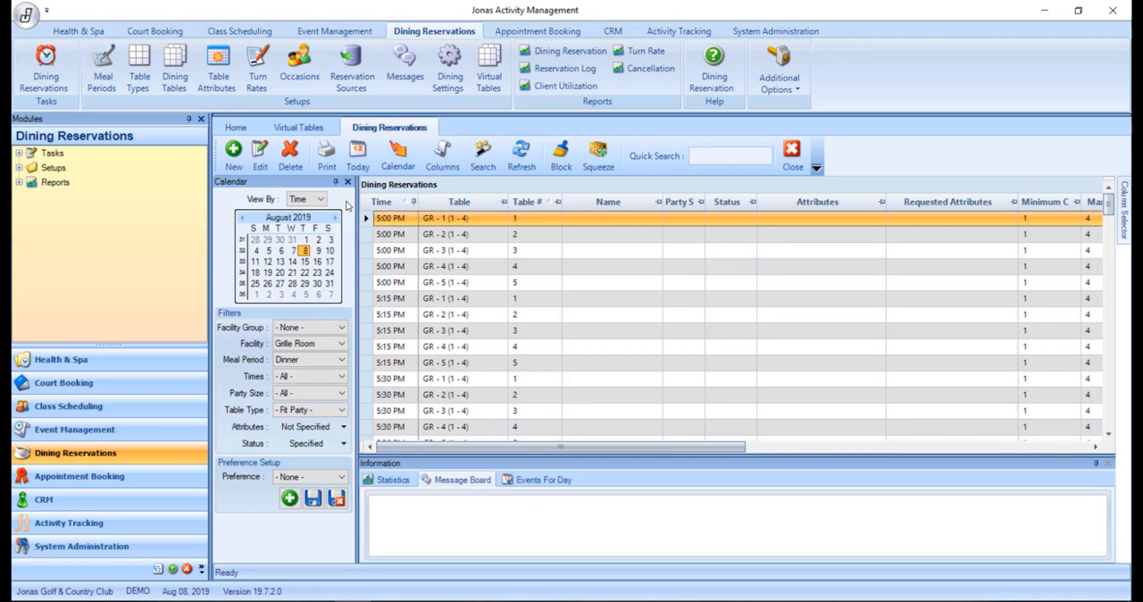
mouse_move(354, 381)
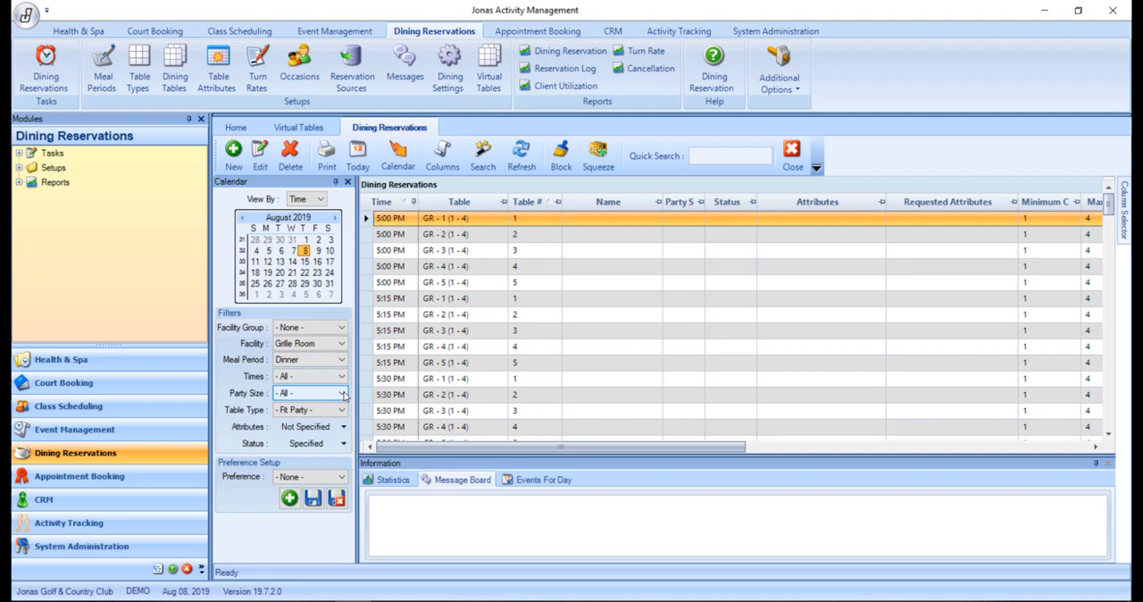
Set Party Size to 7 so the grid lists only GR - VT 4&5 dinner slots
left_click(343, 393)
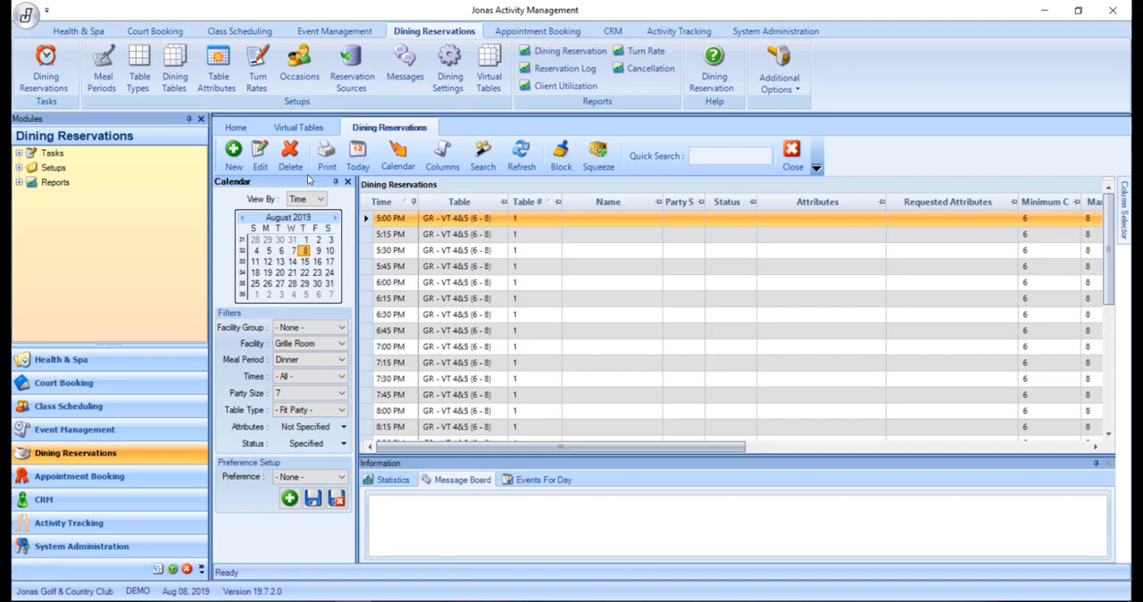
mouse_move(353, 392)
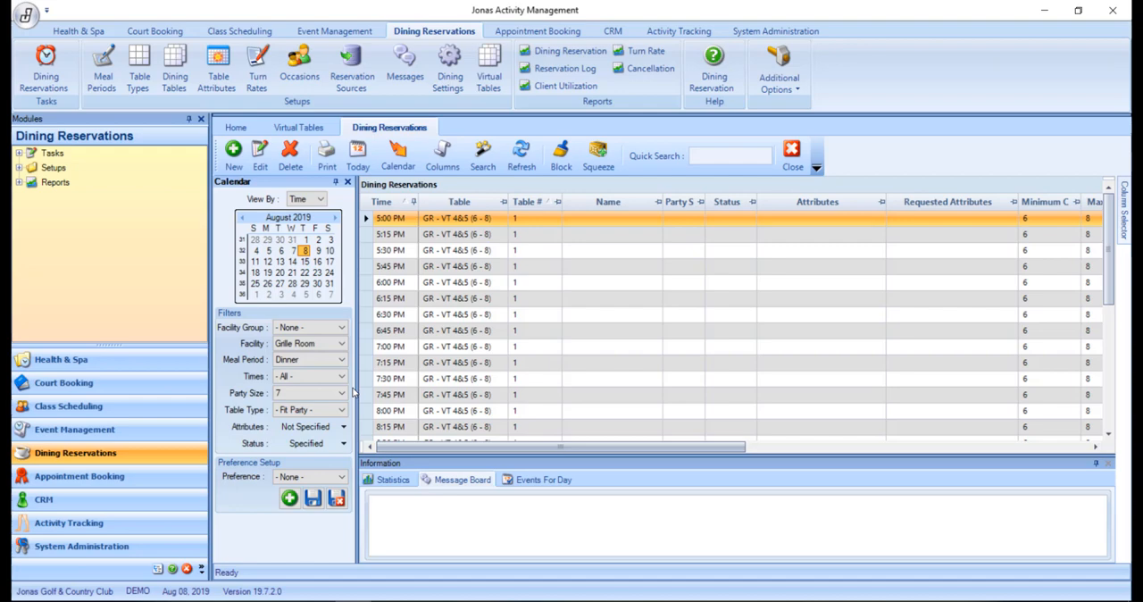
left_click(321, 198)
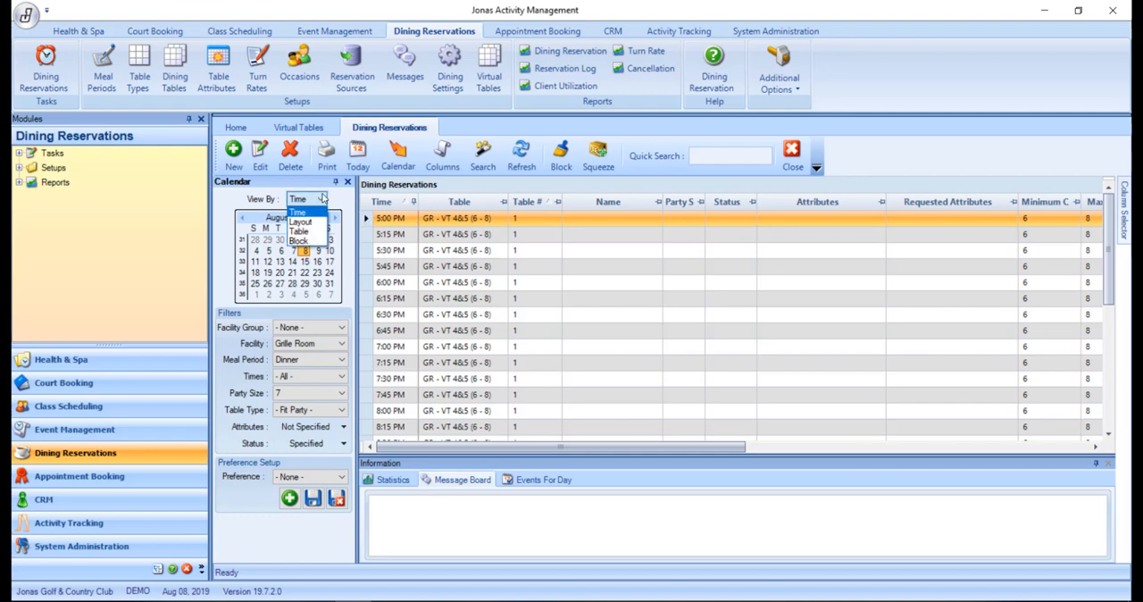
Switch View By to Table and then Layout to show the Grille Room floor plan
left_click(300, 230)
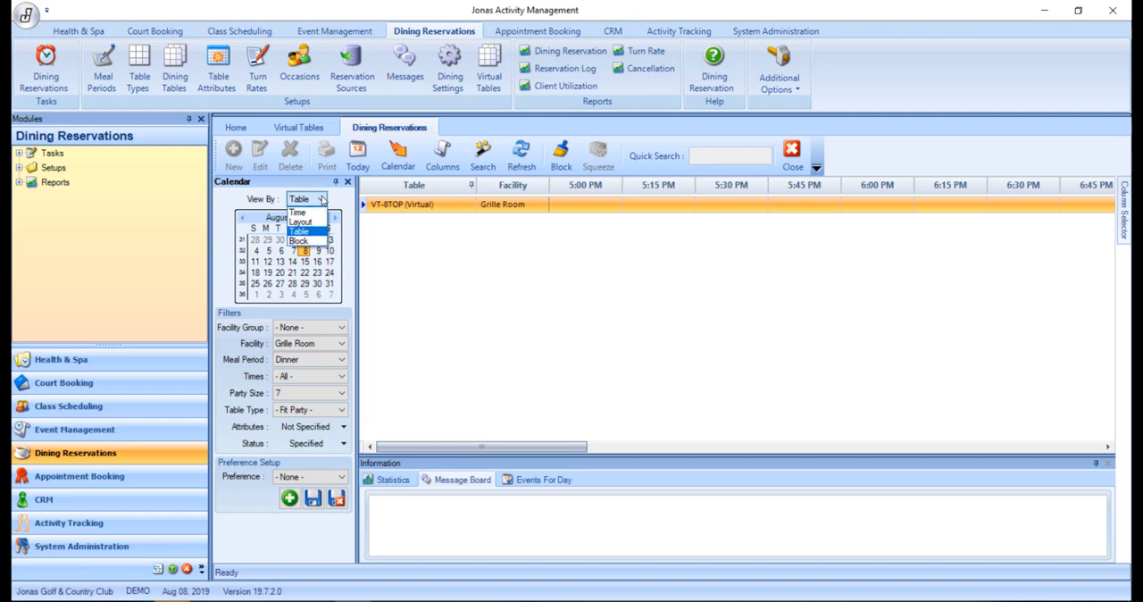
left_click(300, 221)
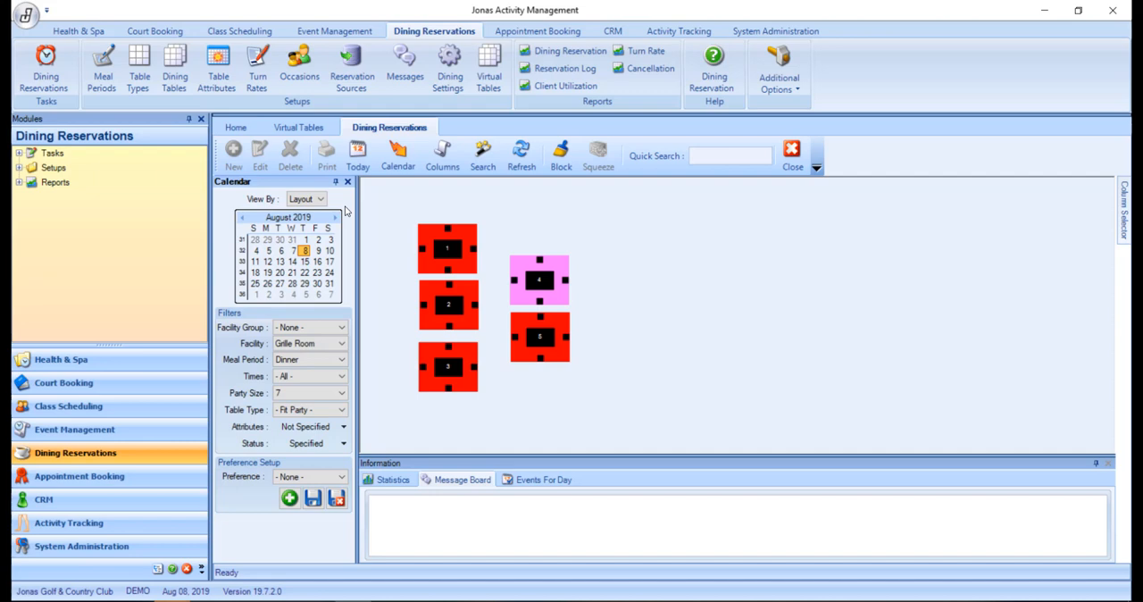
mouse_move(436, 105)
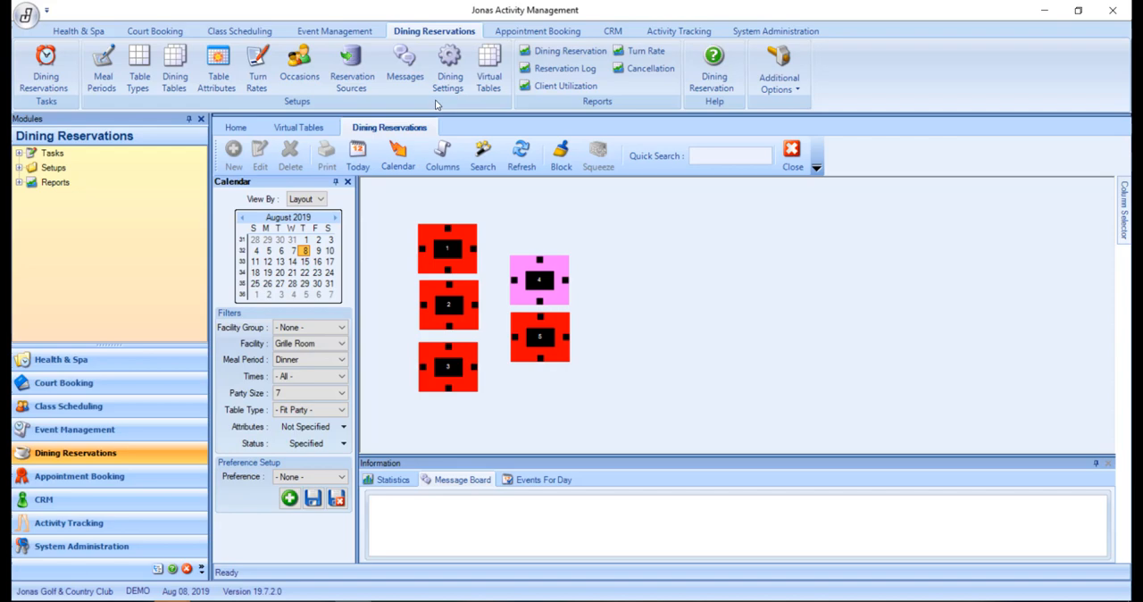
left_click(448, 68)
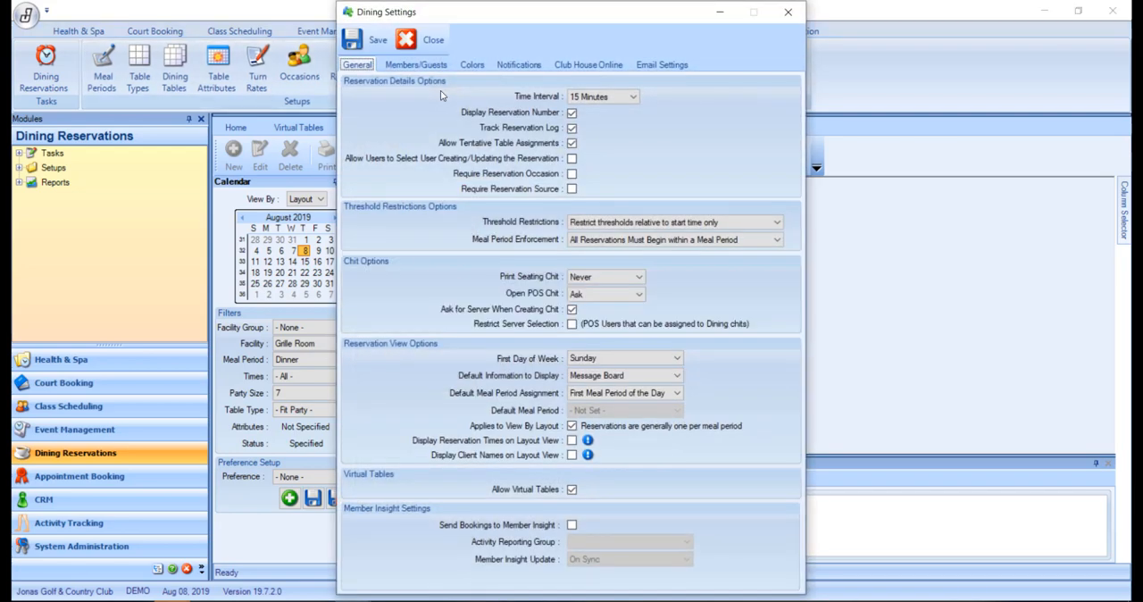
left_click(472, 65)
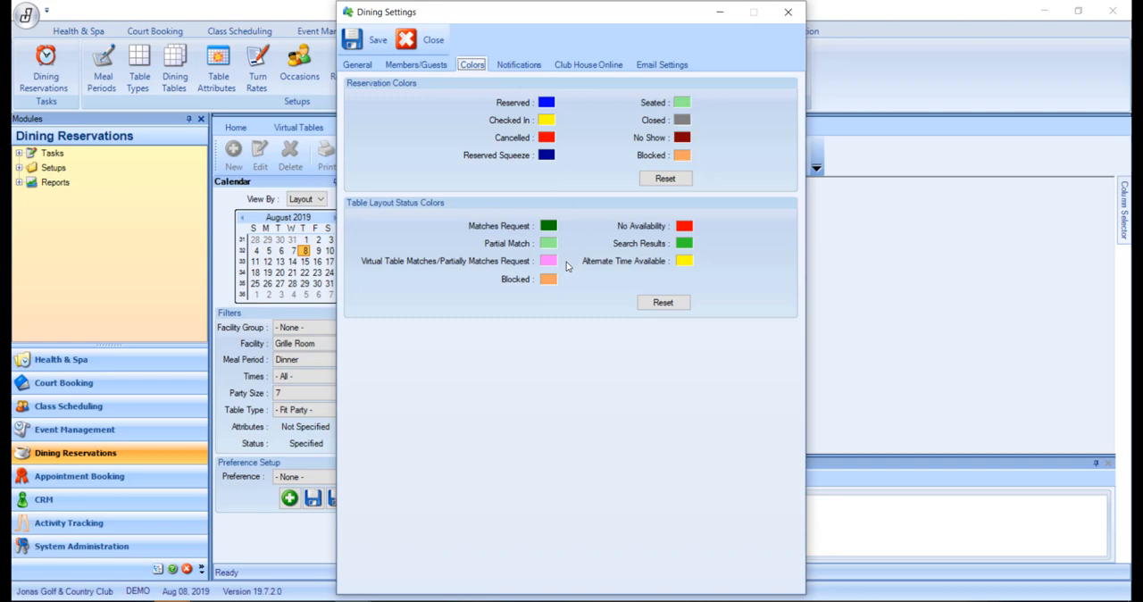
left_click(433, 39)
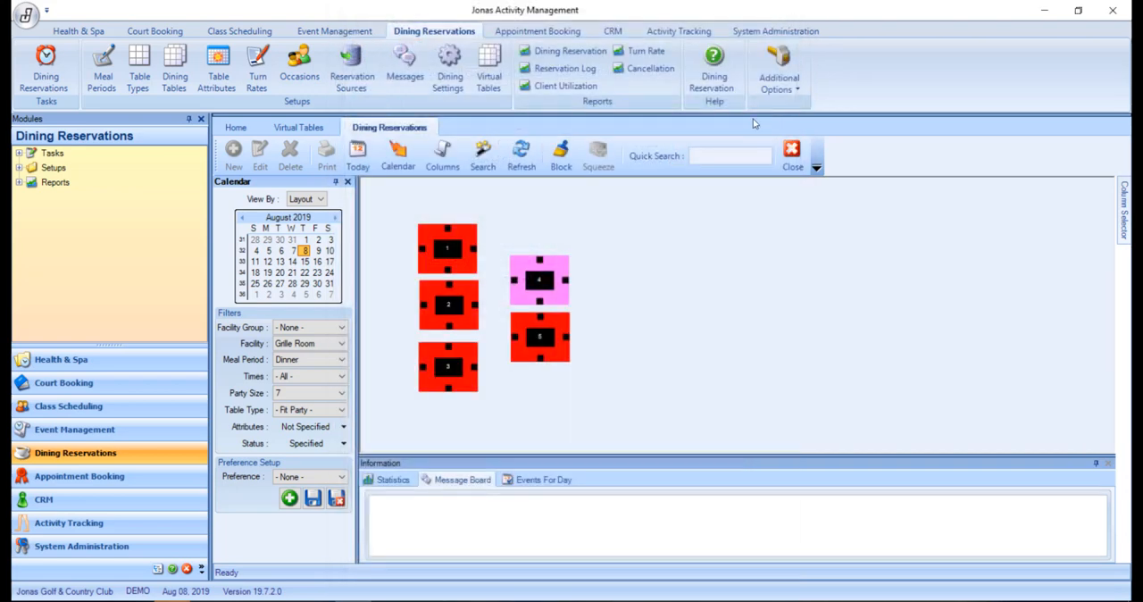
mouse_move(615, 297)
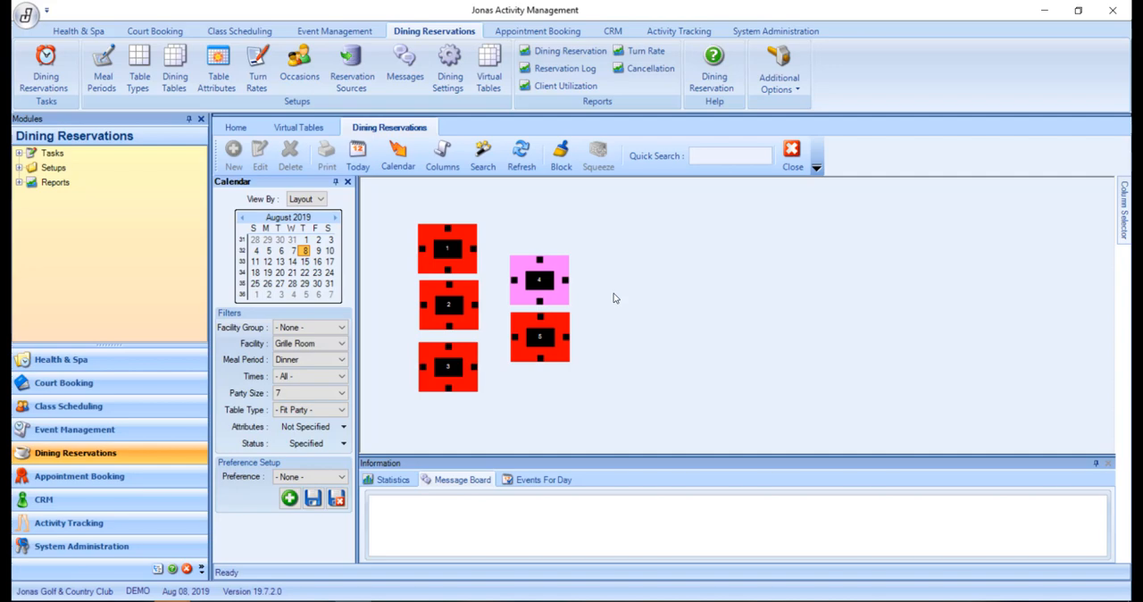
Start a 5:00 PM reservation for 7 on GR - VT 4&5 and attempt to also assign GR-1, triggering the refusal
double_click(539, 282)
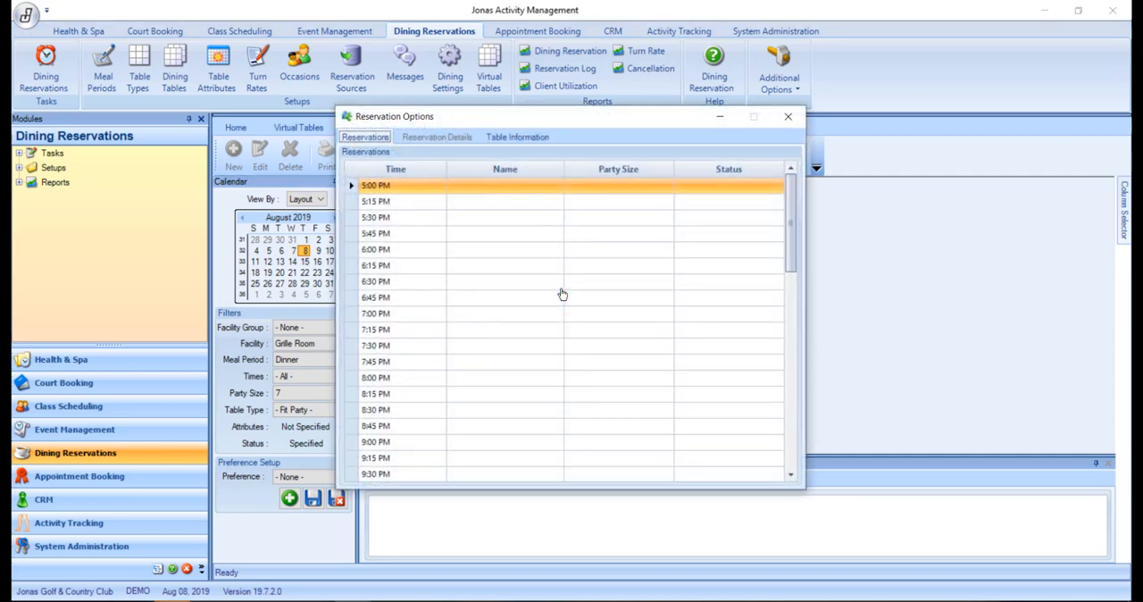
double_click(562, 185)
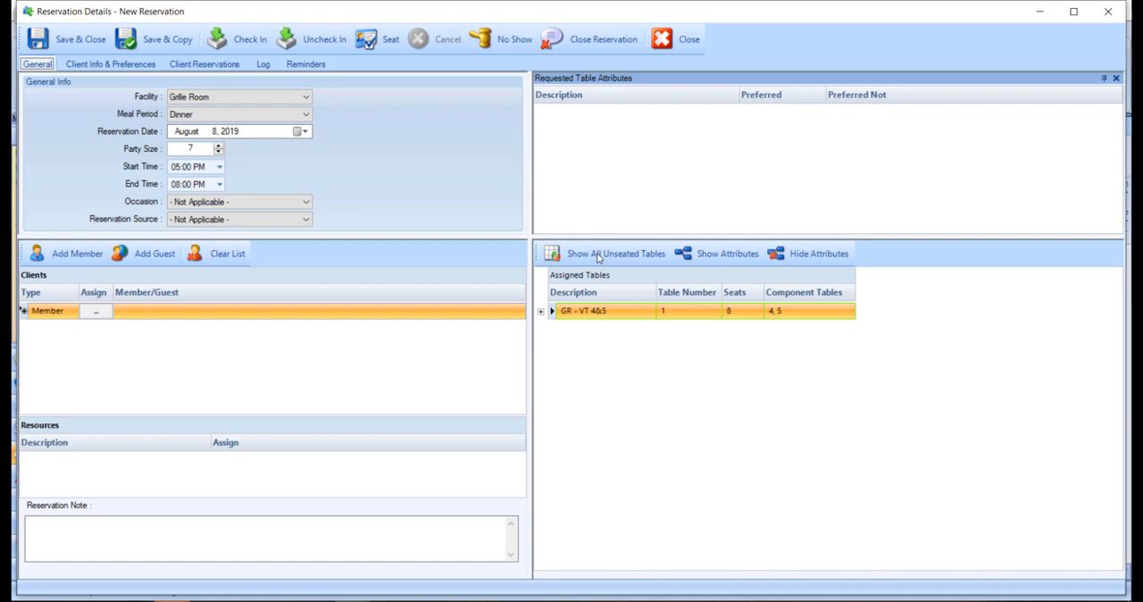
mouse_move(623, 285)
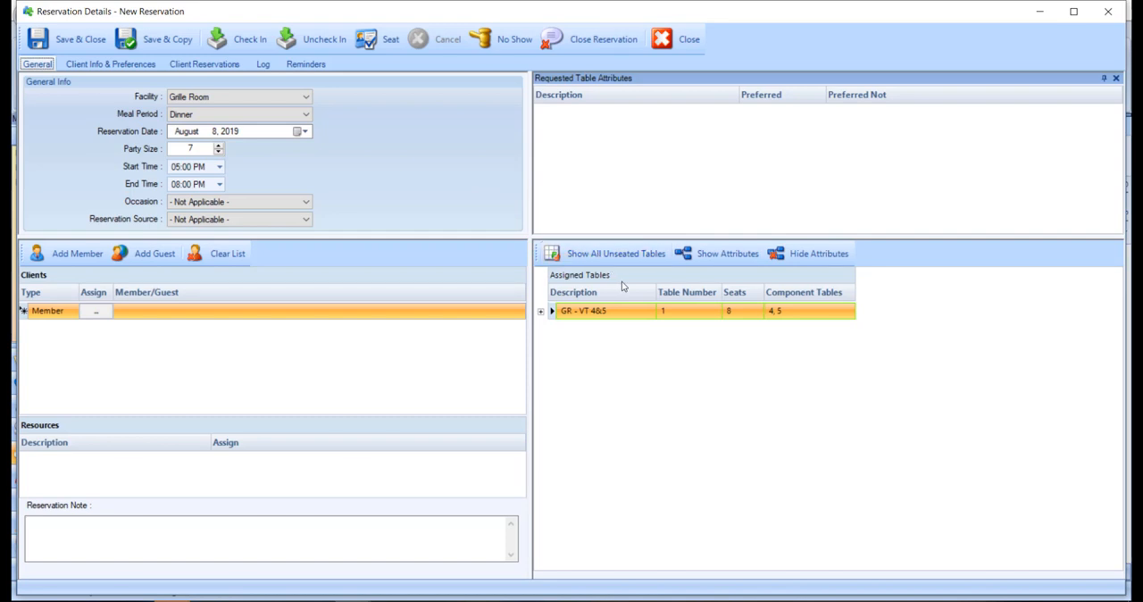
mouse_move(788, 286)
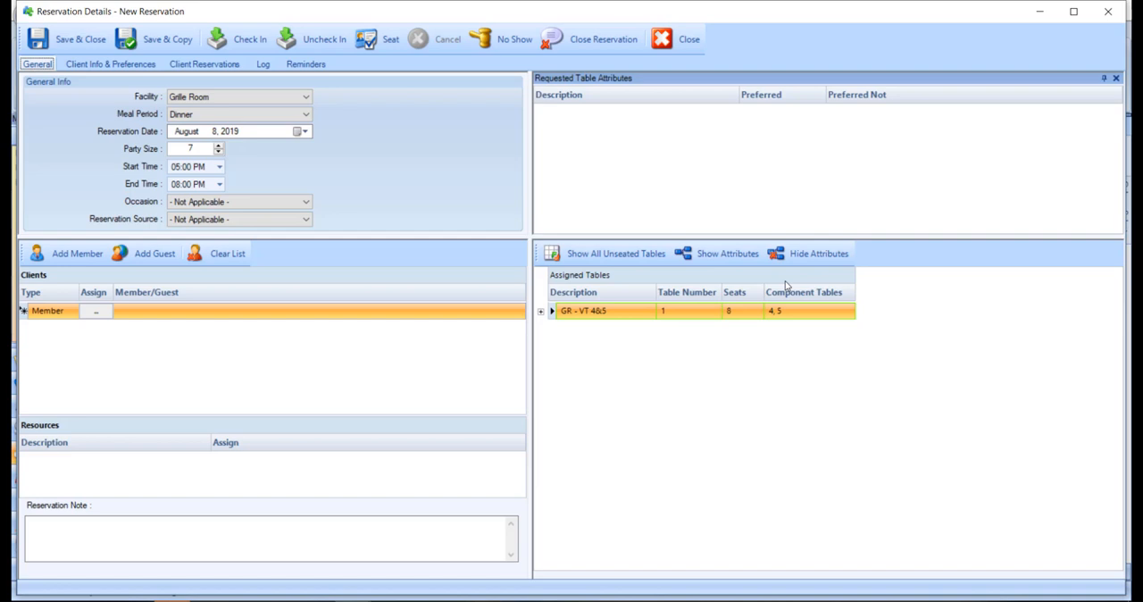
left_click(614, 254)
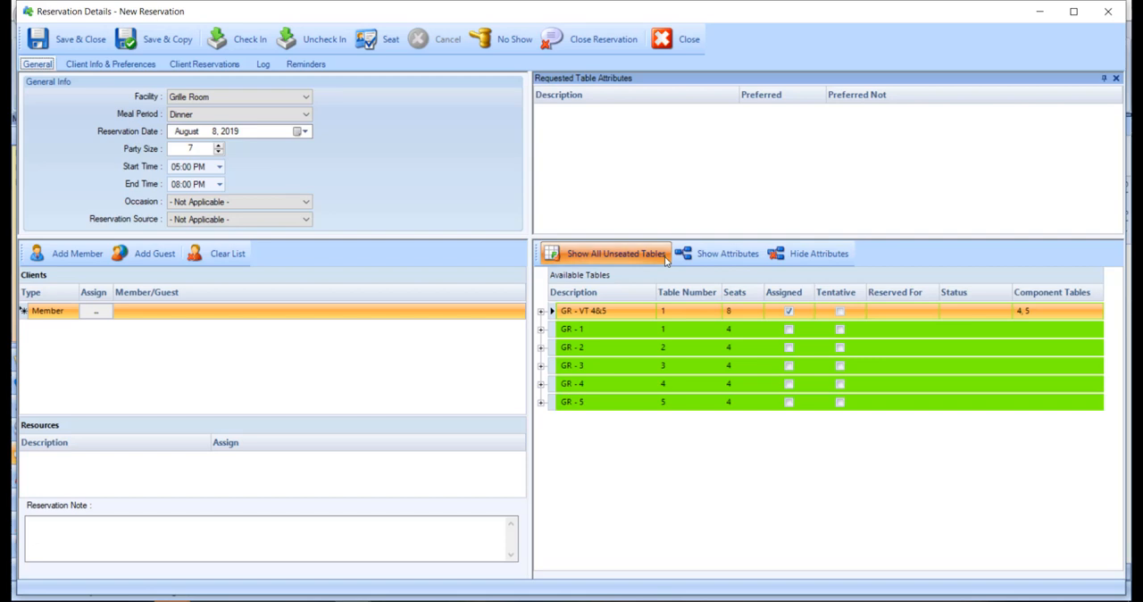
mouse_move(784, 320)
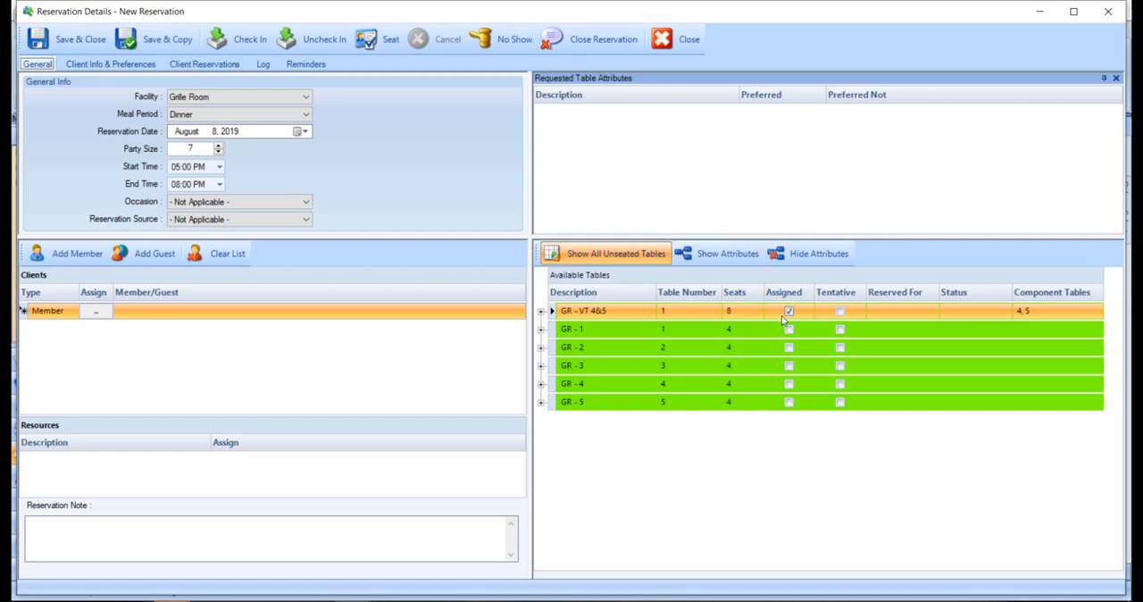
left_click(789, 329)
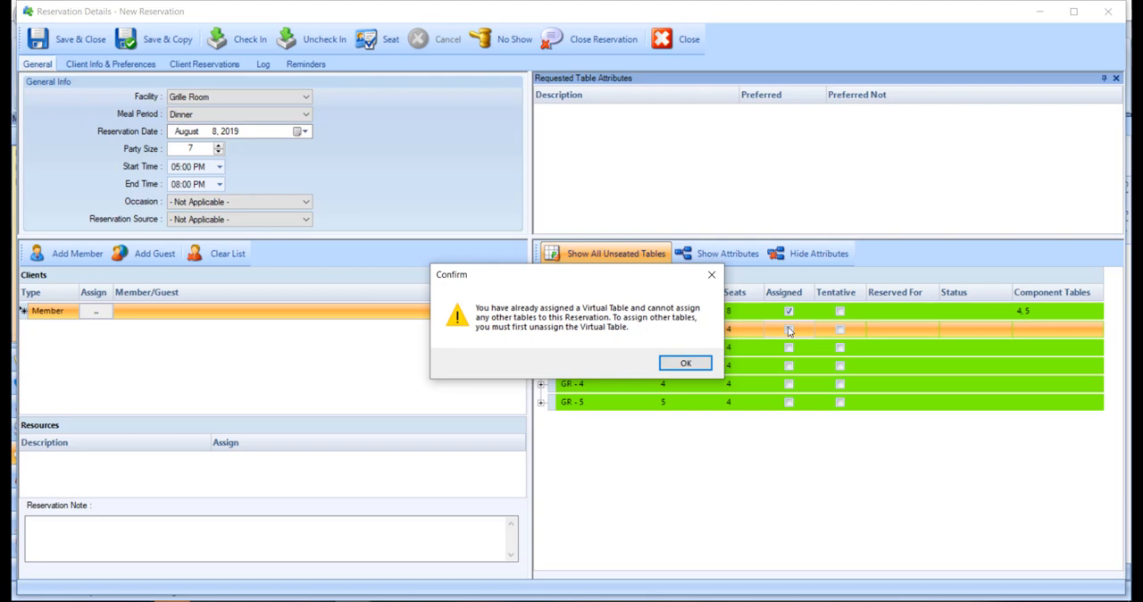